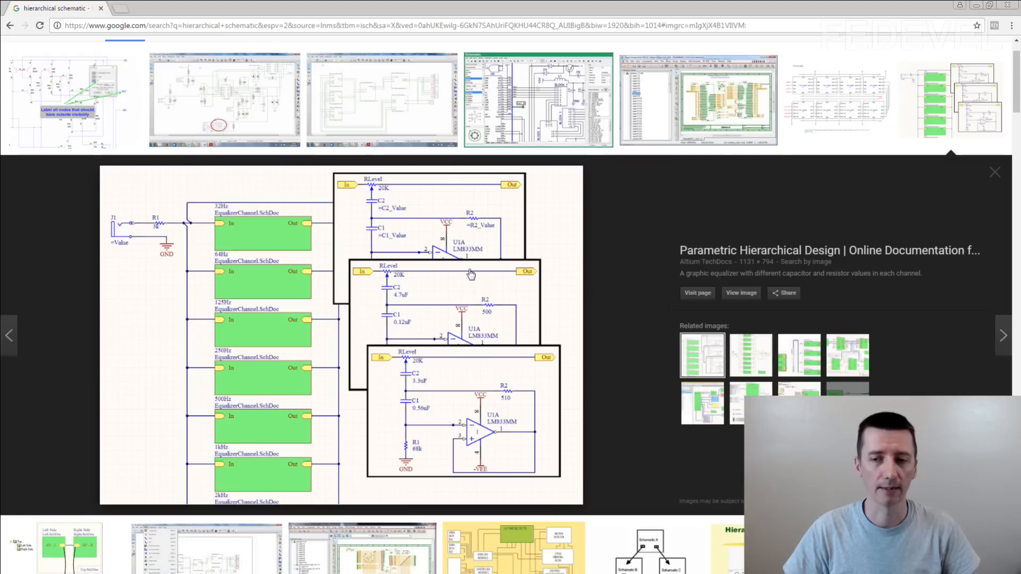
{"action": "mouse_move", "coordinate": [523, 293]}
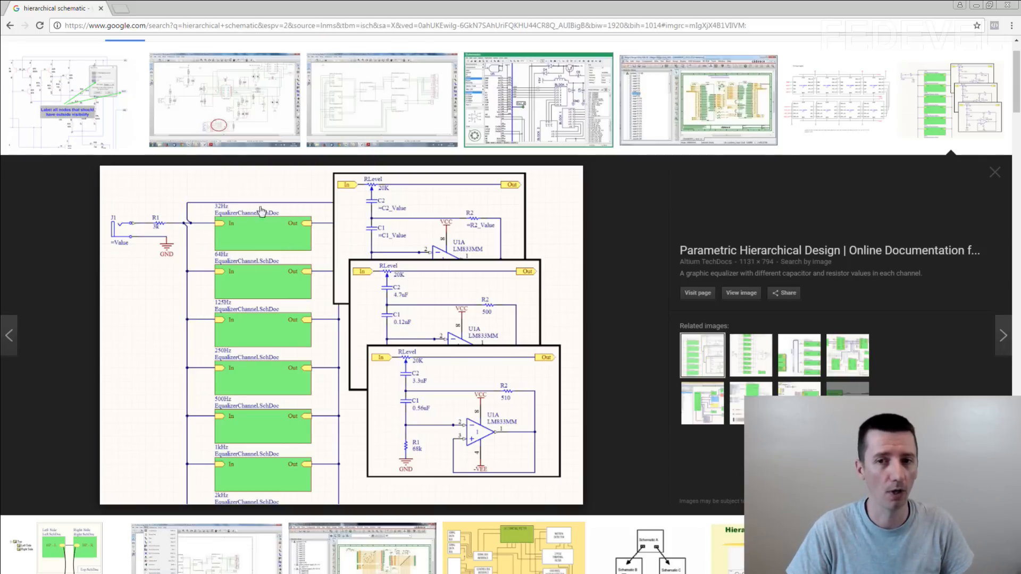
{"action": "mouse_move", "coordinate": [272, 487]}
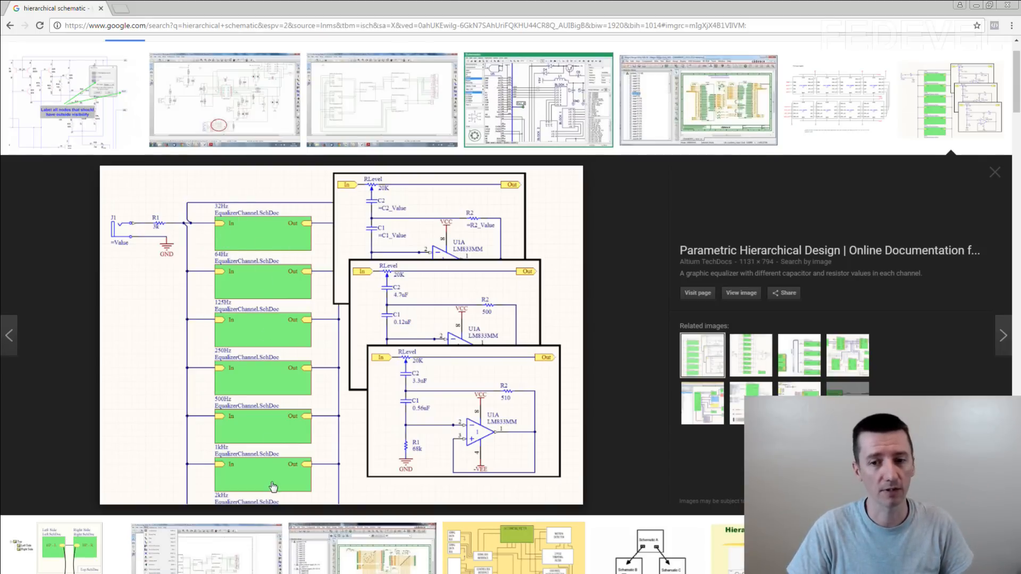
{"action": "mouse_move", "coordinate": [269, 284]}
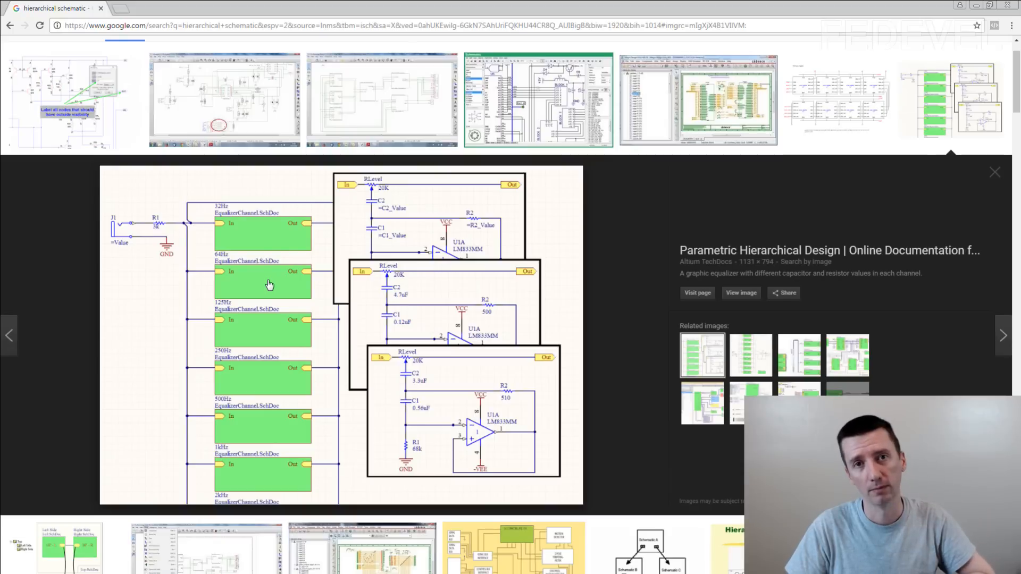
{"action": "mouse_move", "coordinate": [455, 293]}
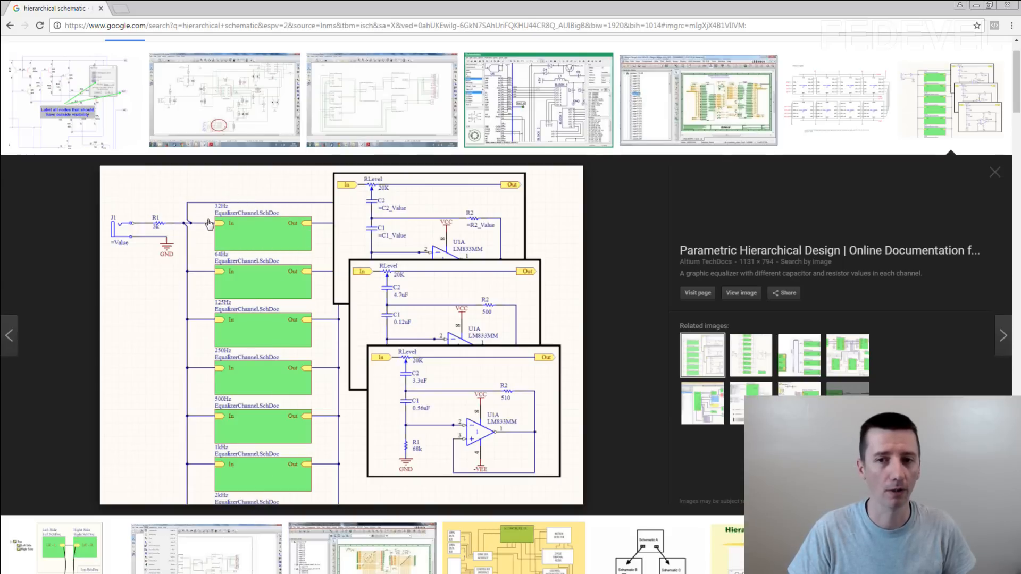
{"action": "mouse_move", "coordinate": [257, 224]}
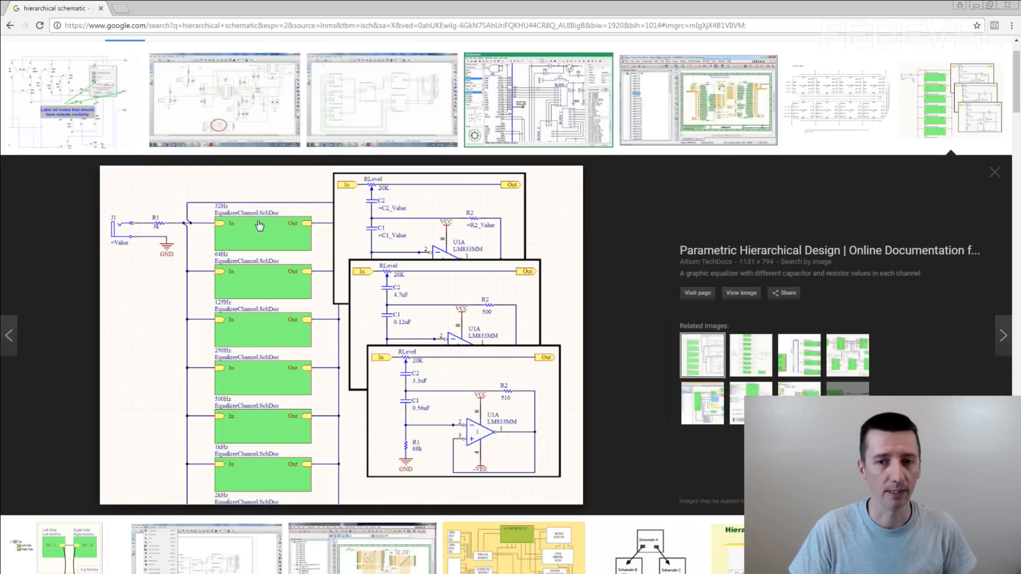
{"action": "mouse_move", "coordinate": [316, 246]}
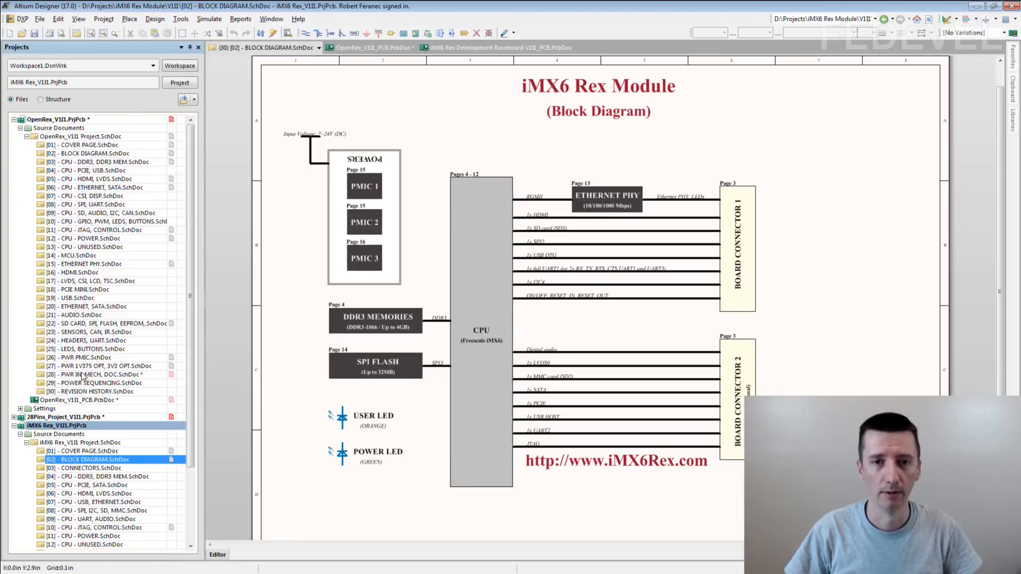
{"action": "mouse_move", "coordinate": [91, 374]}
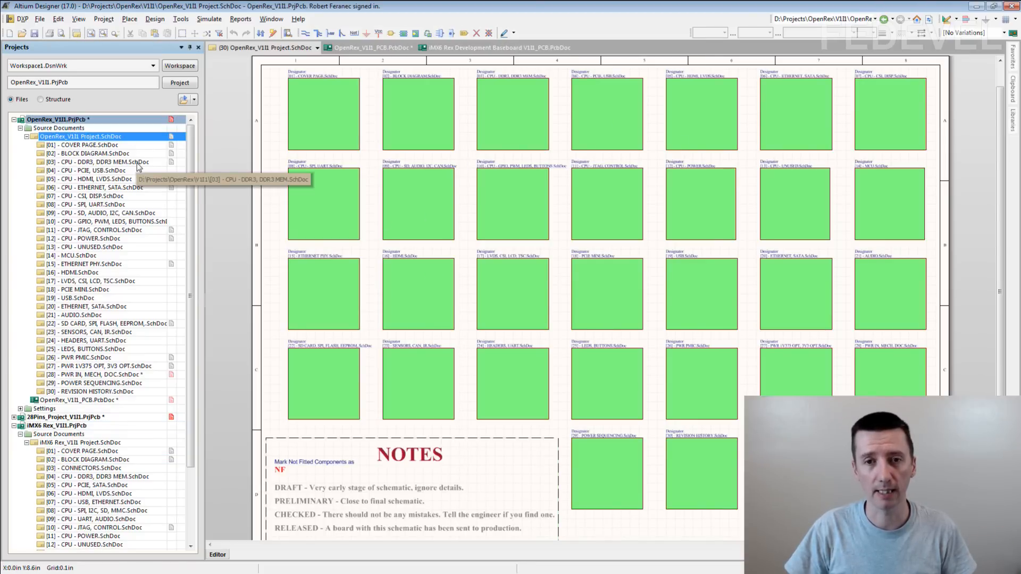
{"action": "double_click", "coordinate": [99, 162]}
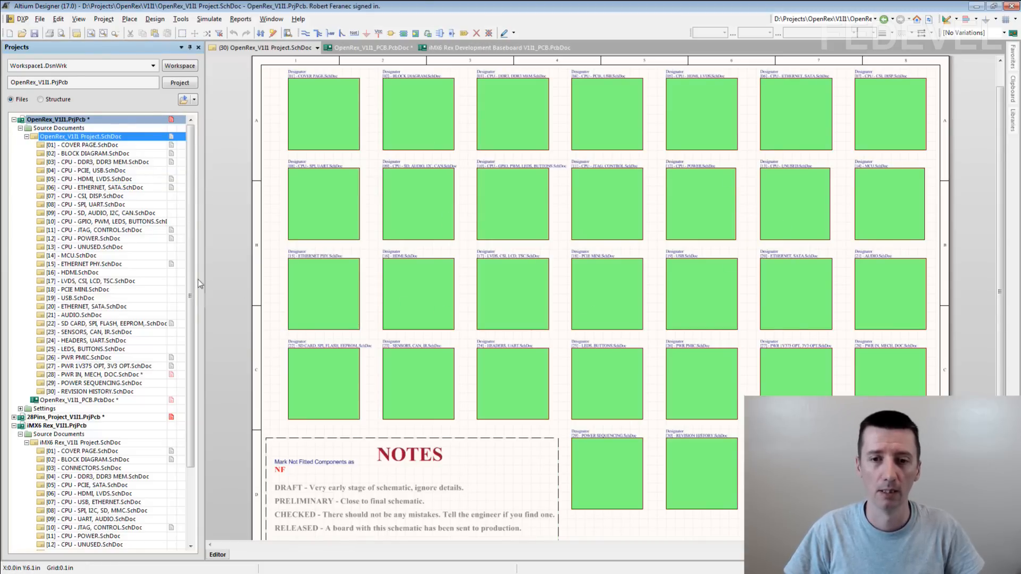
{"action": "scroll", "scroll_direction": "down", "scroll_amount": 3}
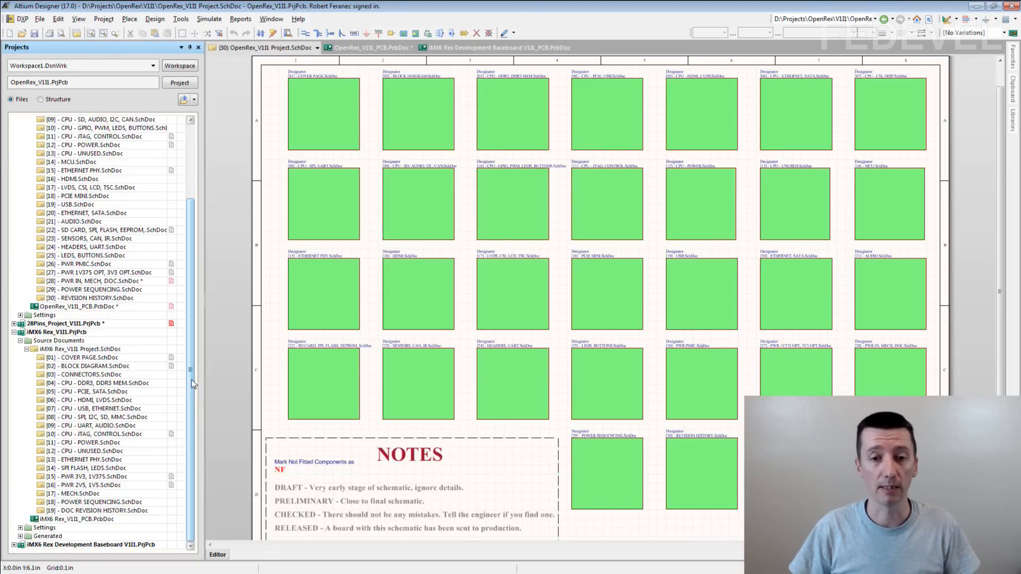
Open the iMX6 Rex '[02] - BLOCK DIAGRAM.SchDoc' sheet from the Projects panel.
{"action": "double_click", "coordinate": [91, 365]}
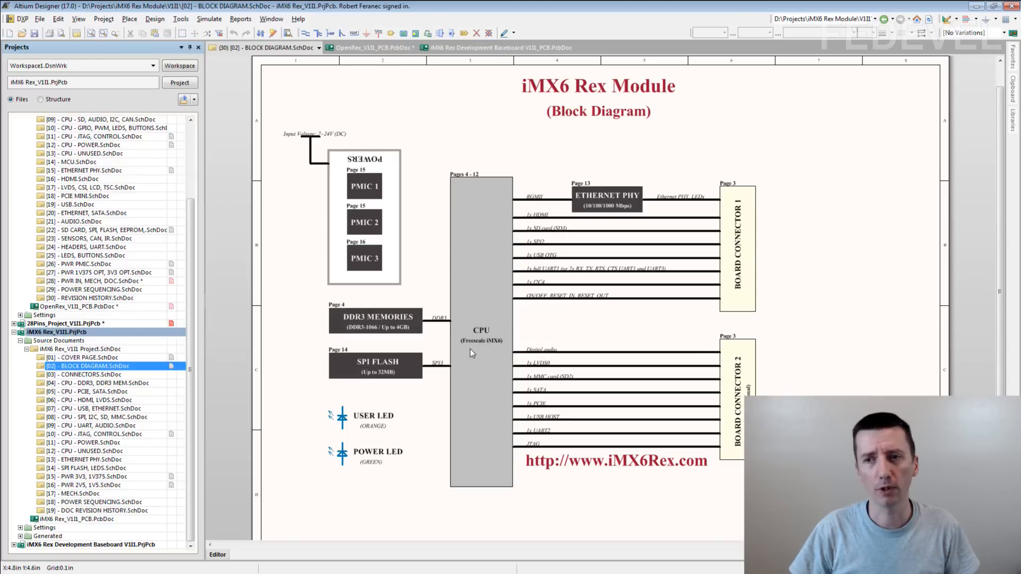
{"action": "mouse_move", "coordinate": [321, 405]}
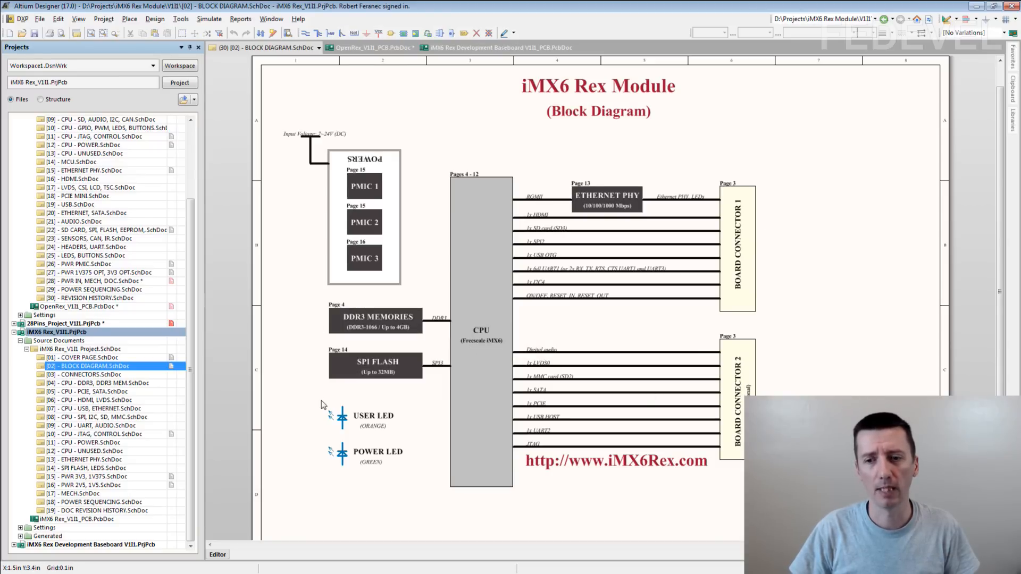
{"action": "mouse_move", "coordinate": [334, 461]}
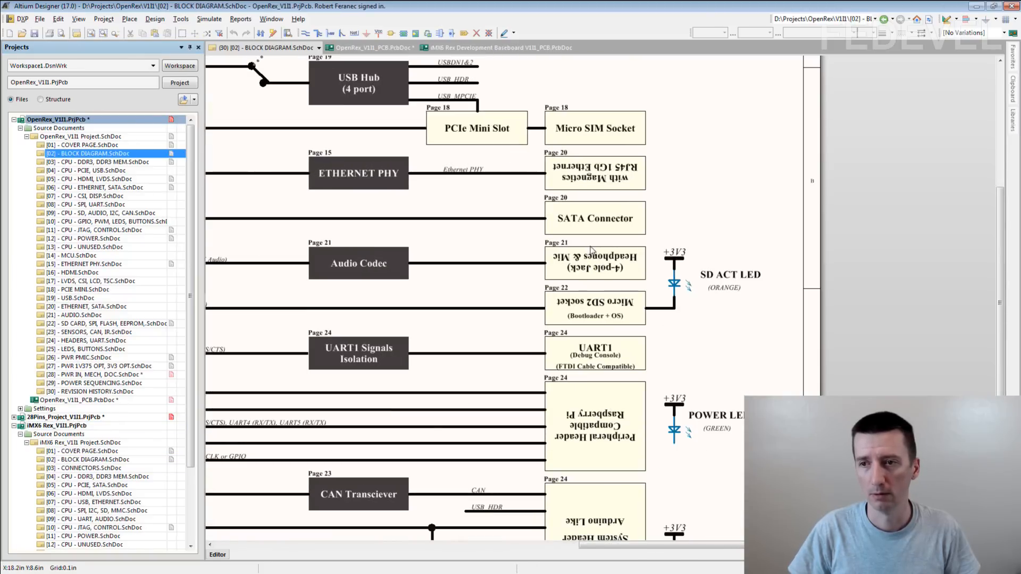
Zoom around OpenRex's '[02] - BLOCK DIAGRAM.SchDoc' to view the whole hand-drawn diagram.
{"action": "scroll", "scroll_direction": "down", "scroll_amount": 3}
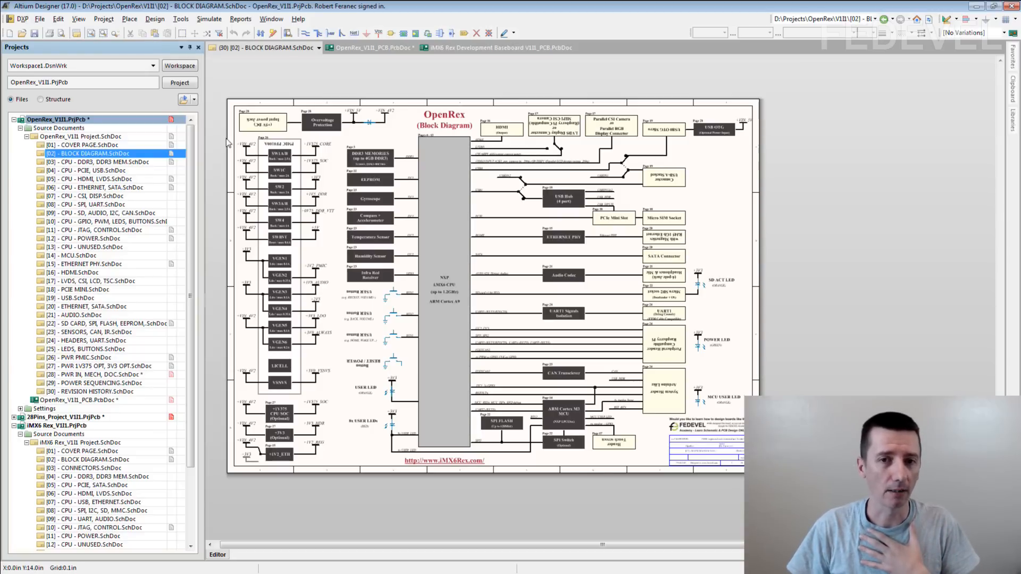
{"action": "mouse_move", "coordinate": [76, 399]}
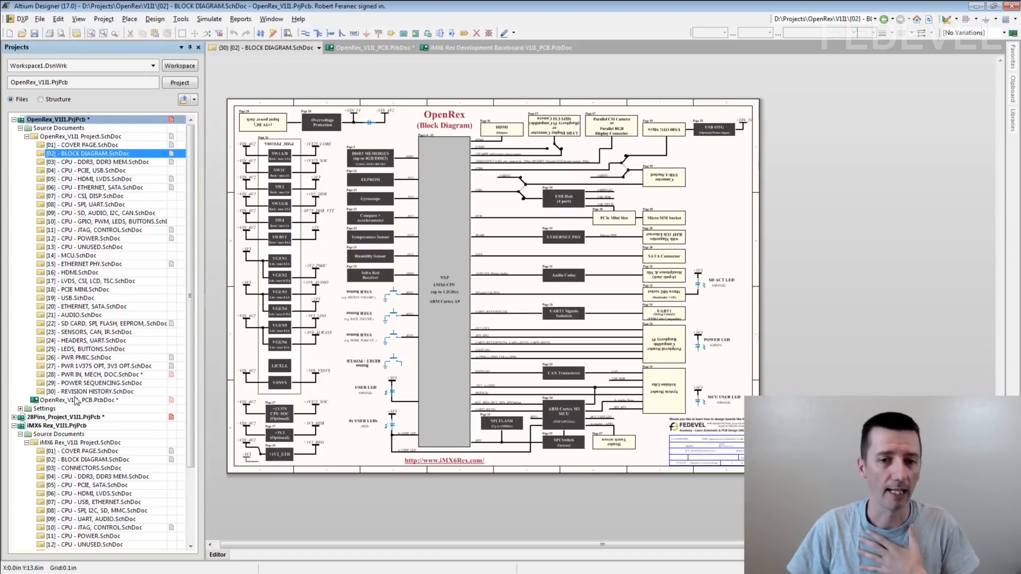